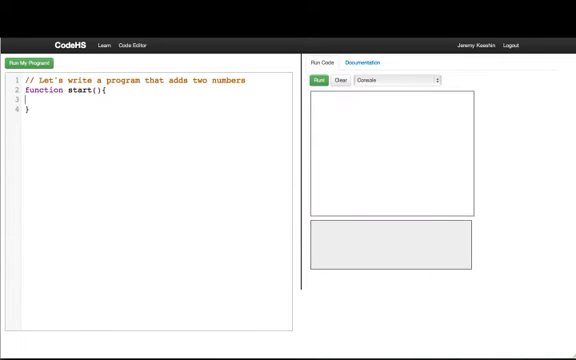
# - Read the integers first and second with readInt("First: ") and readInt("Second: ")
pyautogui.write('var first =')
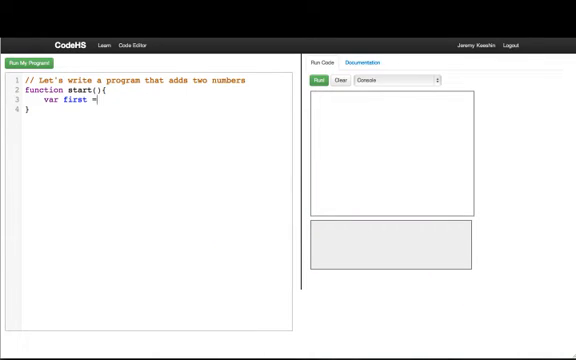
pyautogui.write('read')
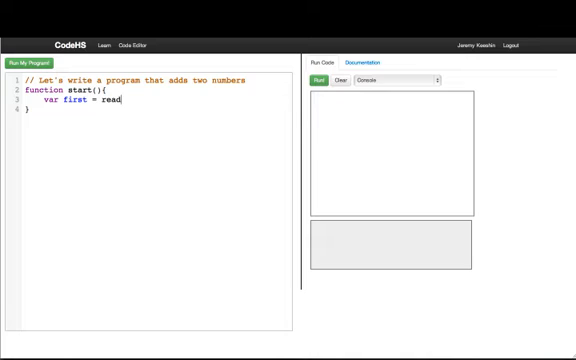
pyautogui.write('Int("')
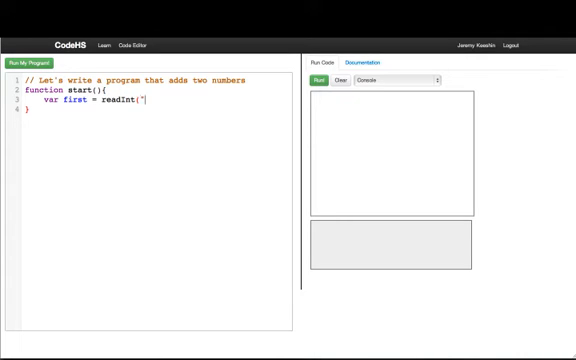
pyautogui.write('First: ");')
pyautogui.write('var second')
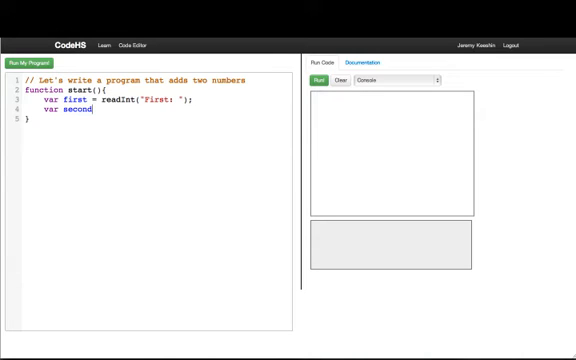
pyautogui.write('= readI')
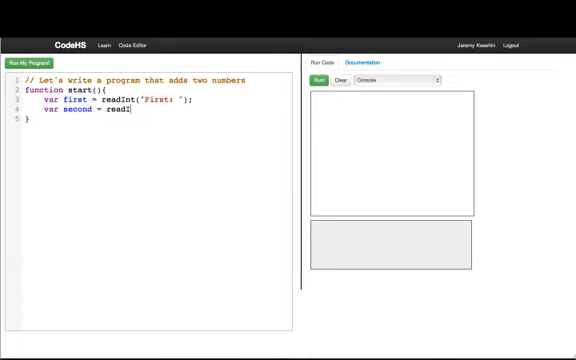
pyautogui.write('nt("Sec')
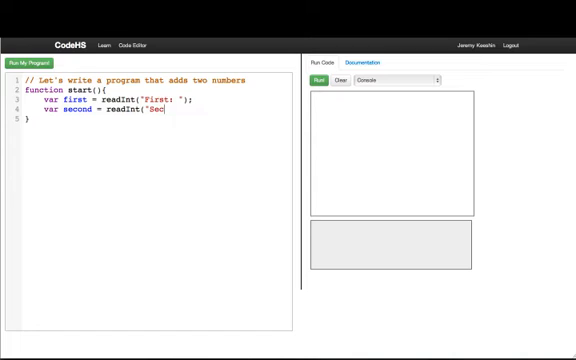
pyautogui.write('ond: ");')
pyautogui.write('var su')
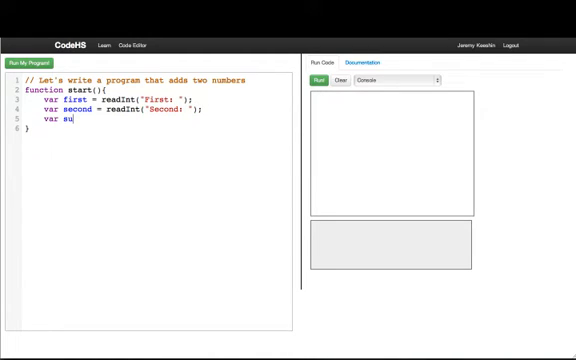
# - Compute var sum = first + second and print it with println(sum)
pyautogui.write('m = first + second;')
pyautogui.write('p')
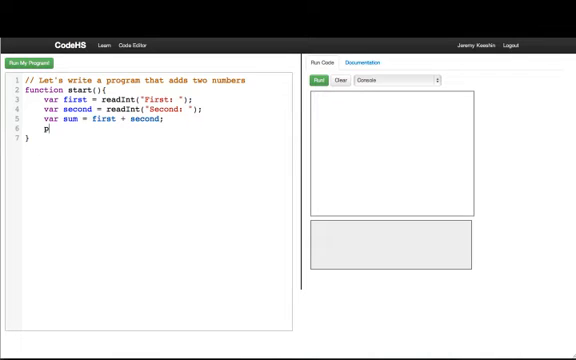
pyautogui.write('rintln(sum);')
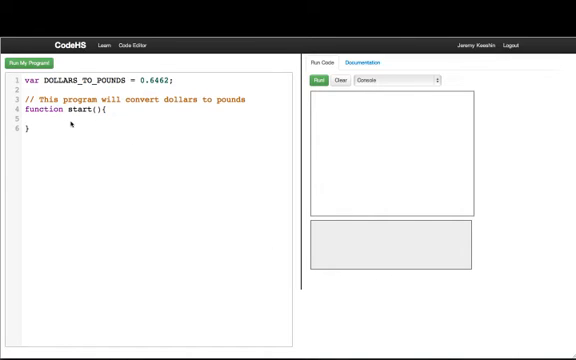
# - Print the message "This program converts USD to GBP."
pyautogui.write('print')
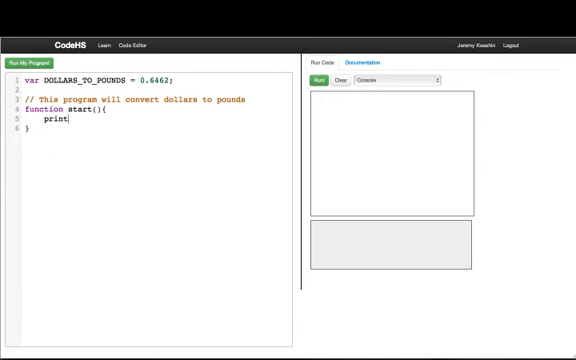
pyautogui.write('ln("This')
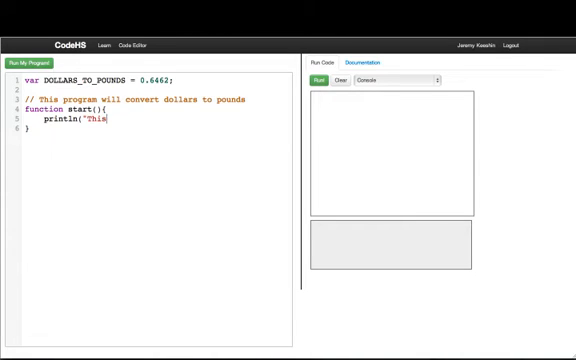
pyautogui.write('program converts USD to GBP.");')
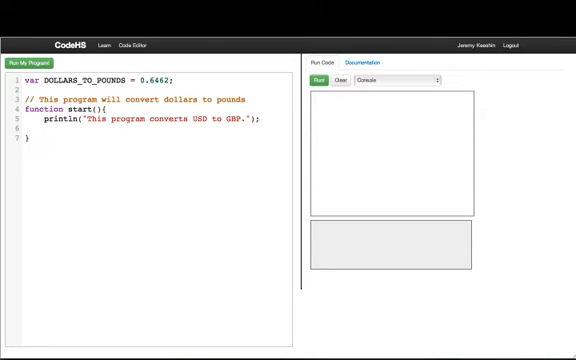
# - Read the dollars amount as a decimal with readFloat("USD: ")
pyautogui.write('var dollars =')
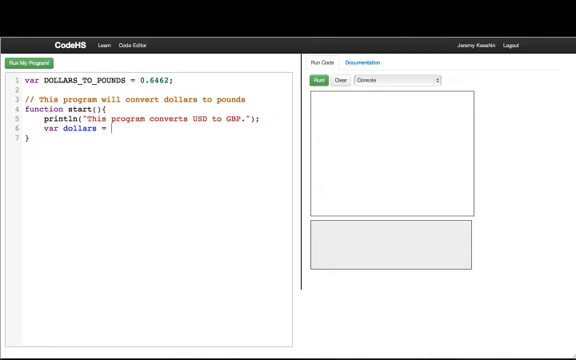
pyautogui.write('read')
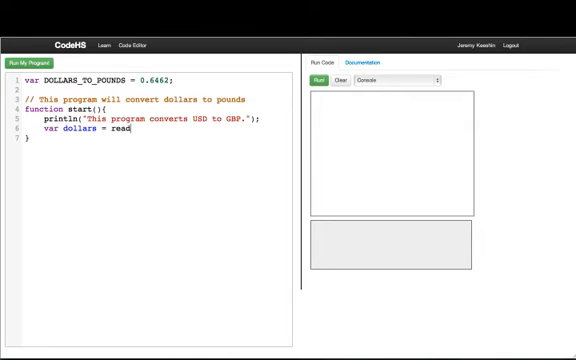
pyautogui.write('Float("')
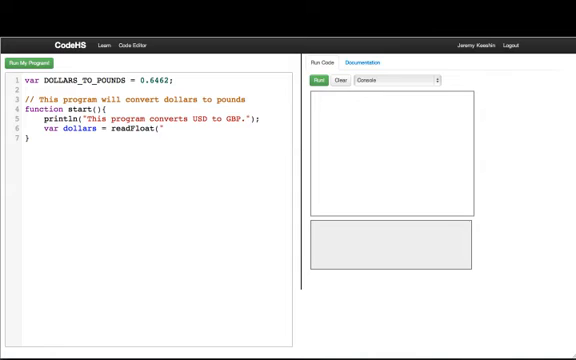
pyautogui.write('USD')
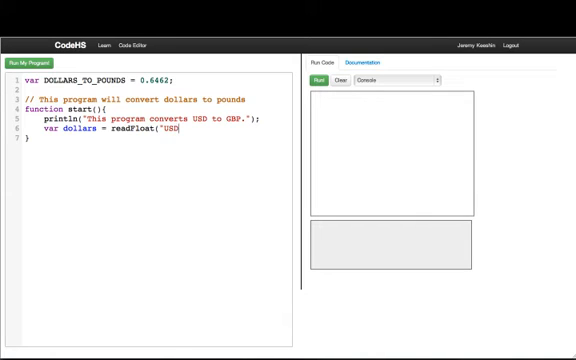
pyautogui.write(': ");')
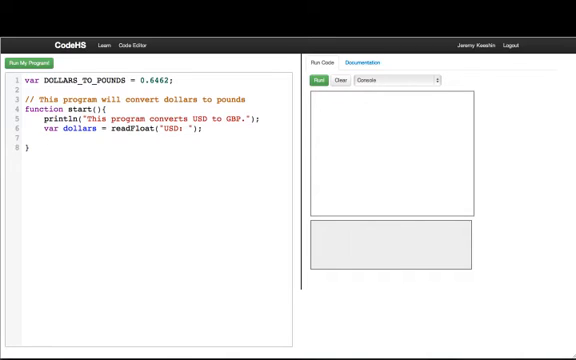
# - Compute var pounds = dollars * DOLLARS_TO_POUNDS
pyautogui.write('var pounds =')
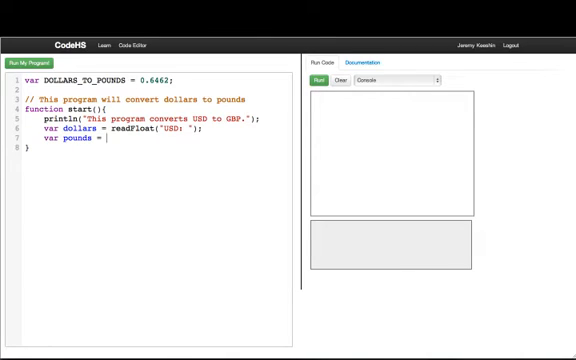
pyautogui.write('dollars')
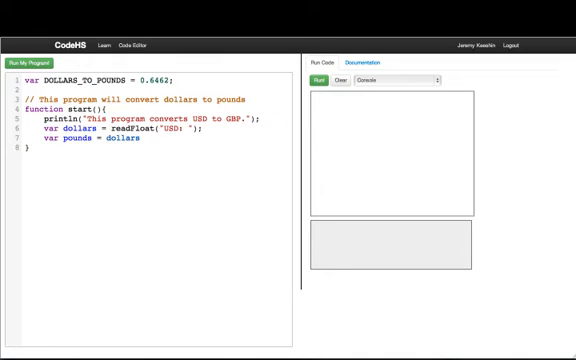
pyautogui.write('*')
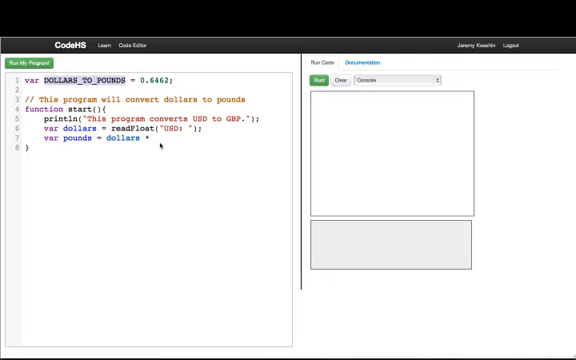
pyautogui.write('DOLLARS_TO_POUNDS')
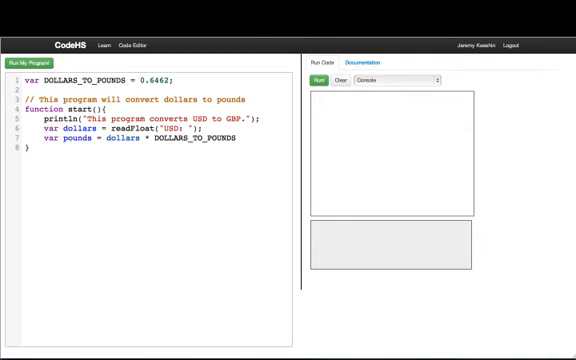
pyautogui.write(';')
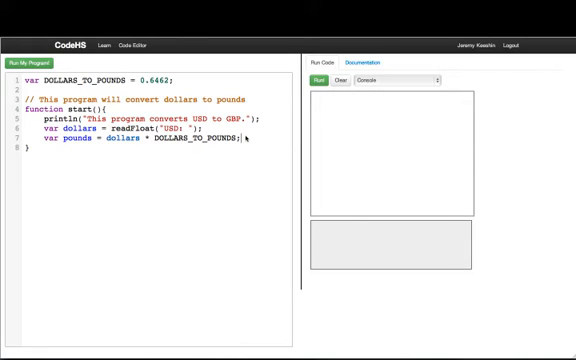
# - Print the result labelled "GBP: " followed by pounds
pyautogui.write('println(')
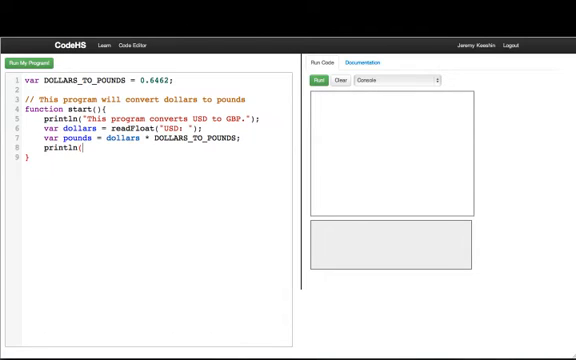
pyautogui.write('"')
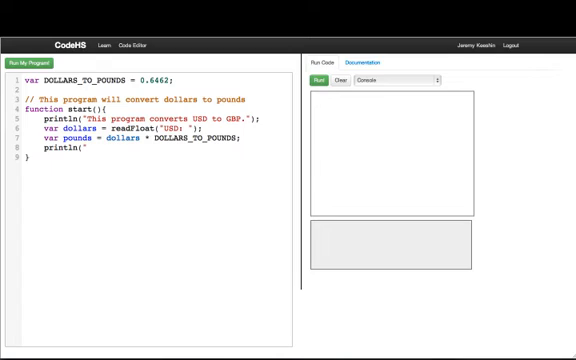
pyautogui.write('GBP: " + pounds);')
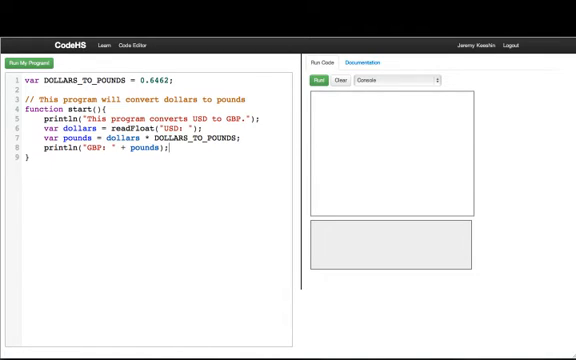
# - Run the converter and submit 42 as the dollar amount in the prompt
pyautogui.click(28, 56)
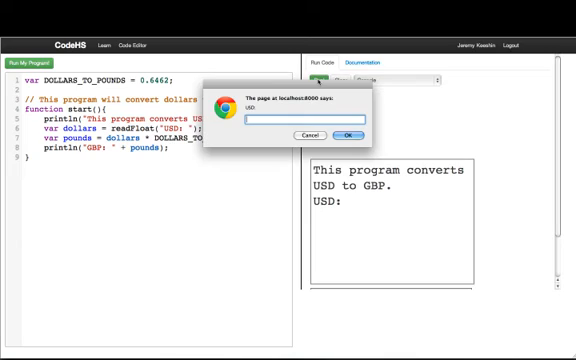
pyautogui.write('10')
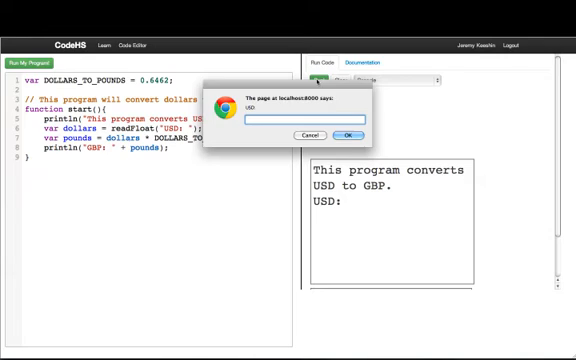
pyautogui.write('42')
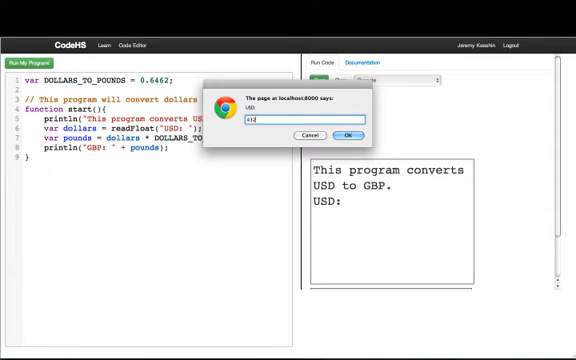
pyautogui.click(348, 136)
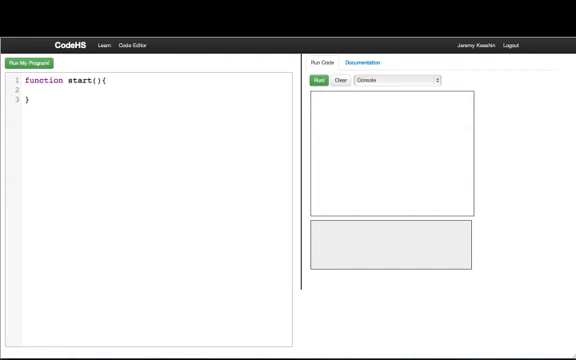
# - Read people and peoplePerGroup with readInt("Num people: ") and readInt("People per group: ")
pyautogui.write('var people =')
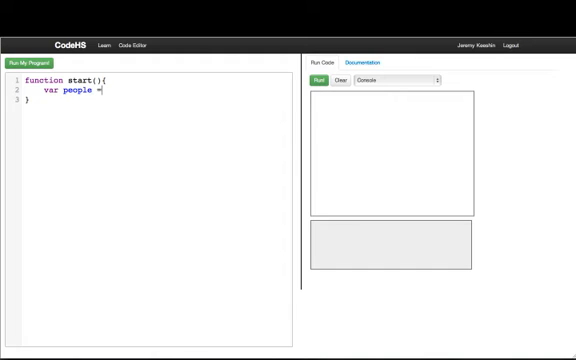
pyautogui.write('readInt')
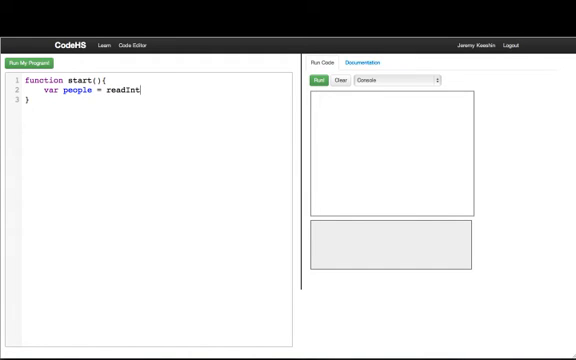
pyautogui.write('("Num')
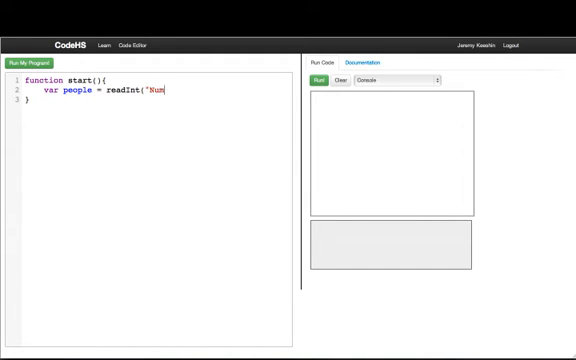
pyautogui.write('people: ");')
pyautogui.write('v')
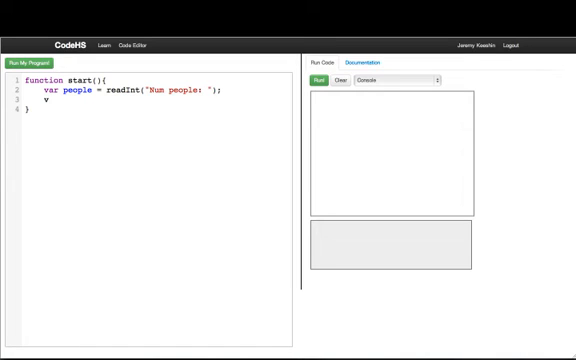
pyautogui.write('ar peoplePerGroup = r')
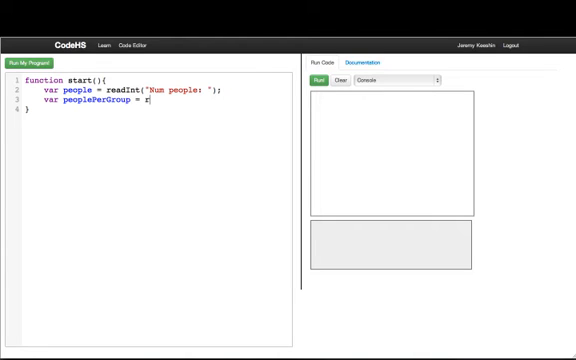
pyautogui.write('eadInt("People')
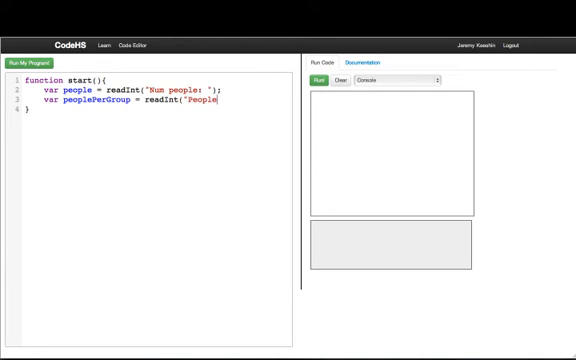
pyautogui.write('per group: ");')
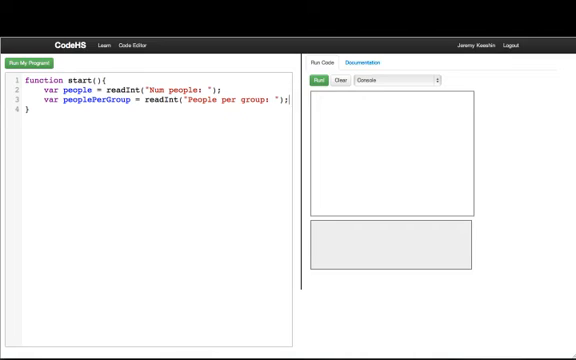
pyautogui.press('Enter')
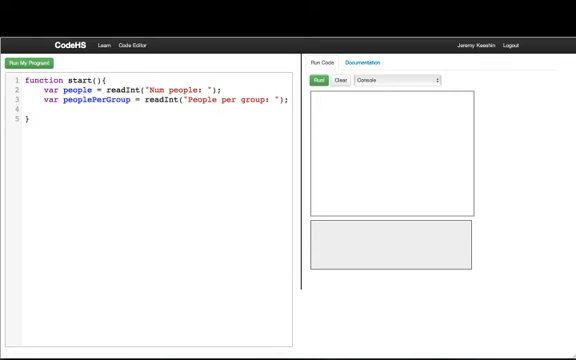
# - Compute var groups = people / peoplePerGroup
pyautogui.write('var')
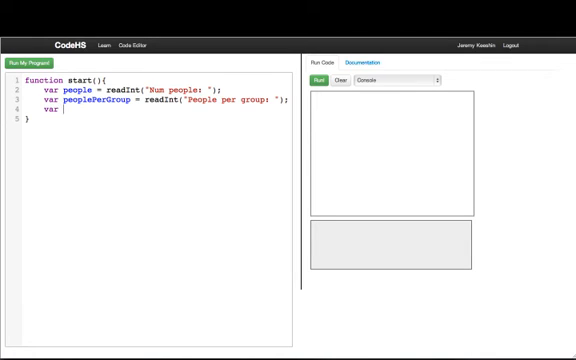
pyautogui.write('groups = p')
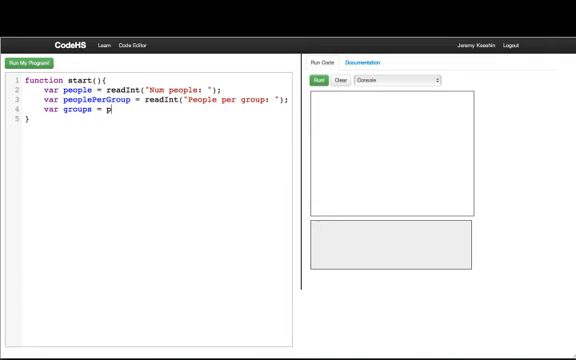
pyautogui.write('eople / peoplePerGroup;')
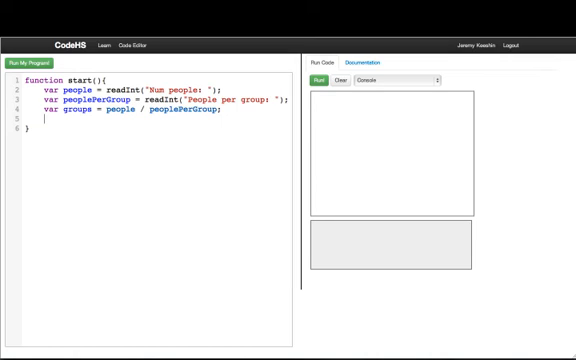
# - Compute var peopleLeft = people % peoplePerGroup
pyautogui.write('var')
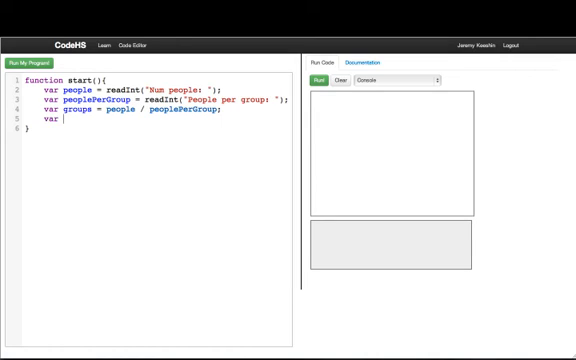
pyautogui.write('peopleLeft')
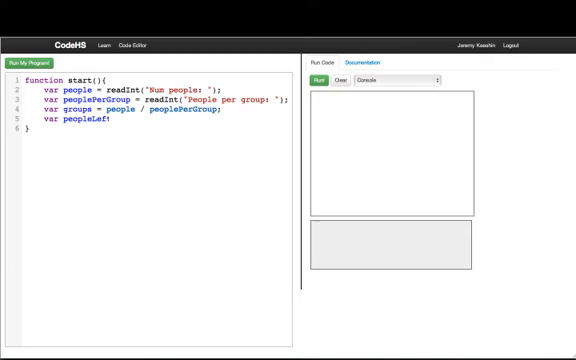
pyautogui.write('= people %')
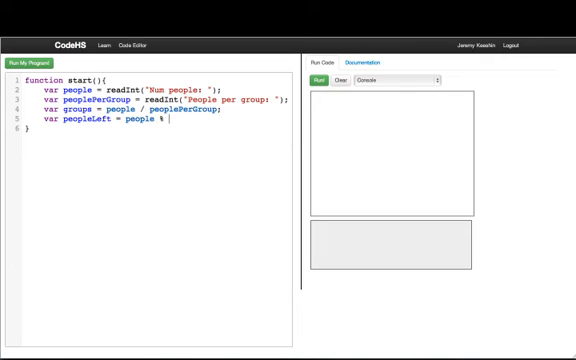
pyautogui.write('peoplePerGroup;')
pyautogui.write('pr')
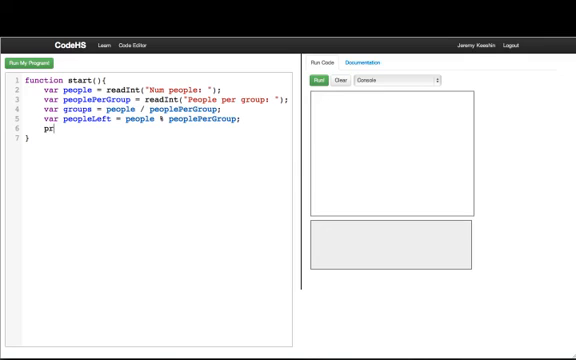
# - Print the number of groups followed by " groups with " and the leftover people
pyautogui.write('intln("There are')
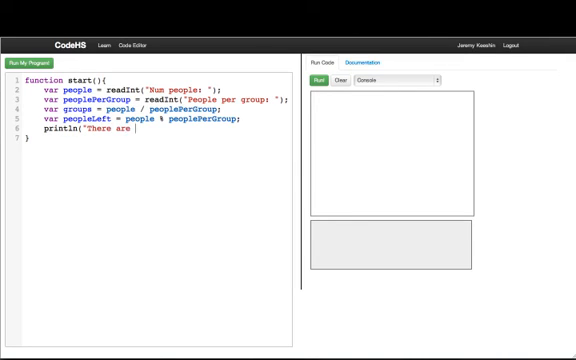
pyautogui.write('" + groups +')
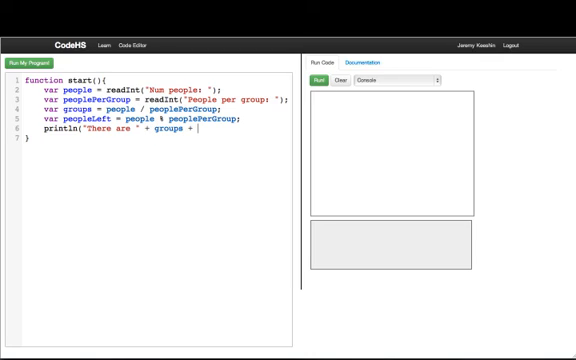
pyautogui.write('" groups " +')
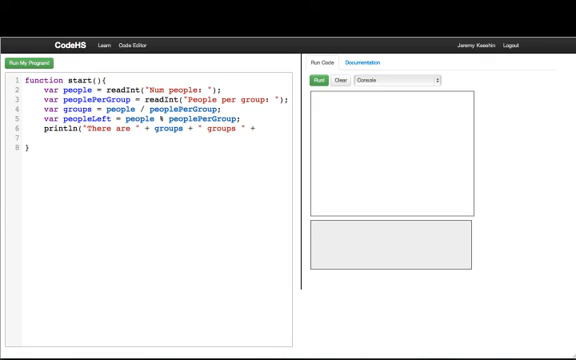
pyautogui.write('wit')
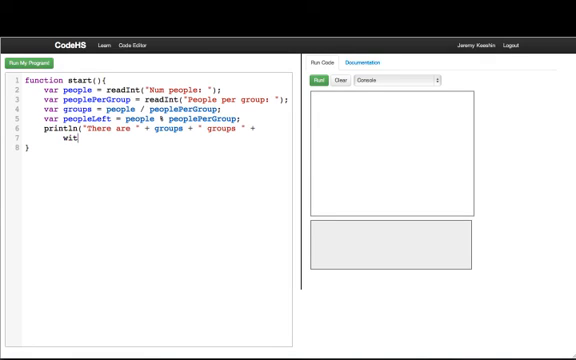
pyautogui.write('"with " + peopleLeft + "left')
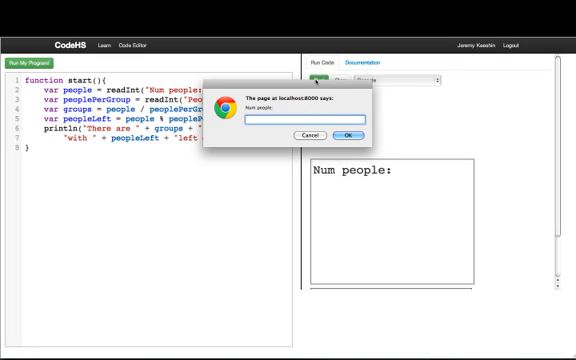
# - Submit 100 people and 8 per group, producing 12.5 groups with 4 left over
pyautogui.click(348, 134)
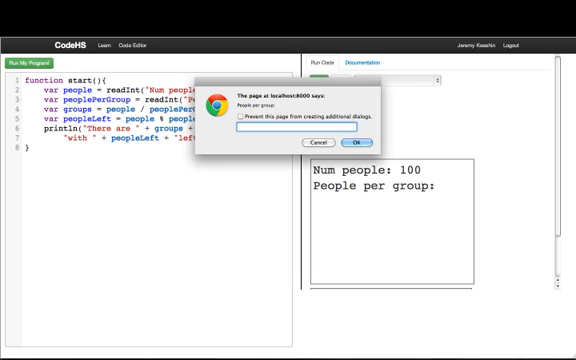
pyautogui.click(380, 142)
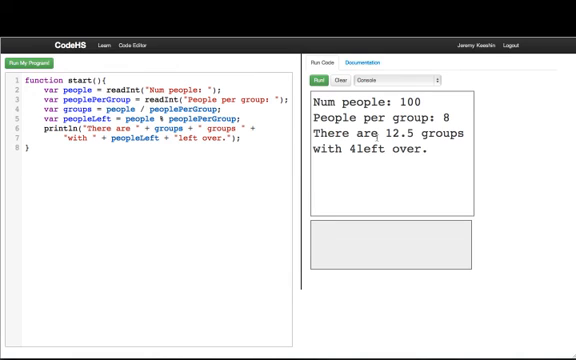
pyautogui.doubleClick(406, 132)
pyautogui.write('Math.floor(')
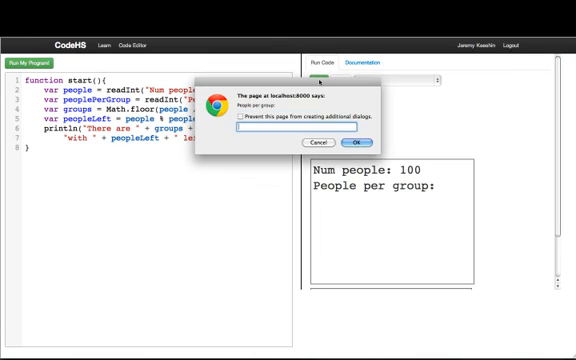
# - Submit the people-per-group value, then 25 as the number of people in the rerun
pyautogui.click(400, 144)
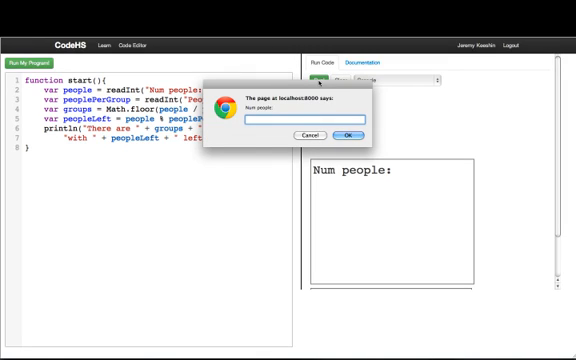
pyautogui.click(346, 132)
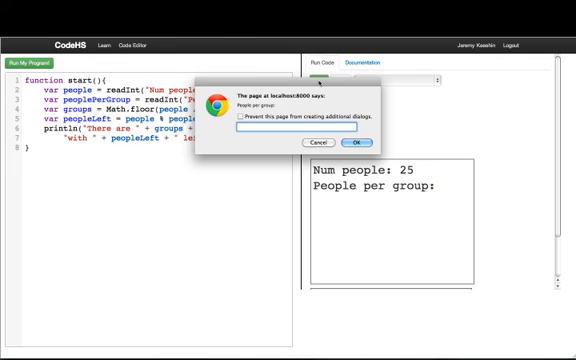